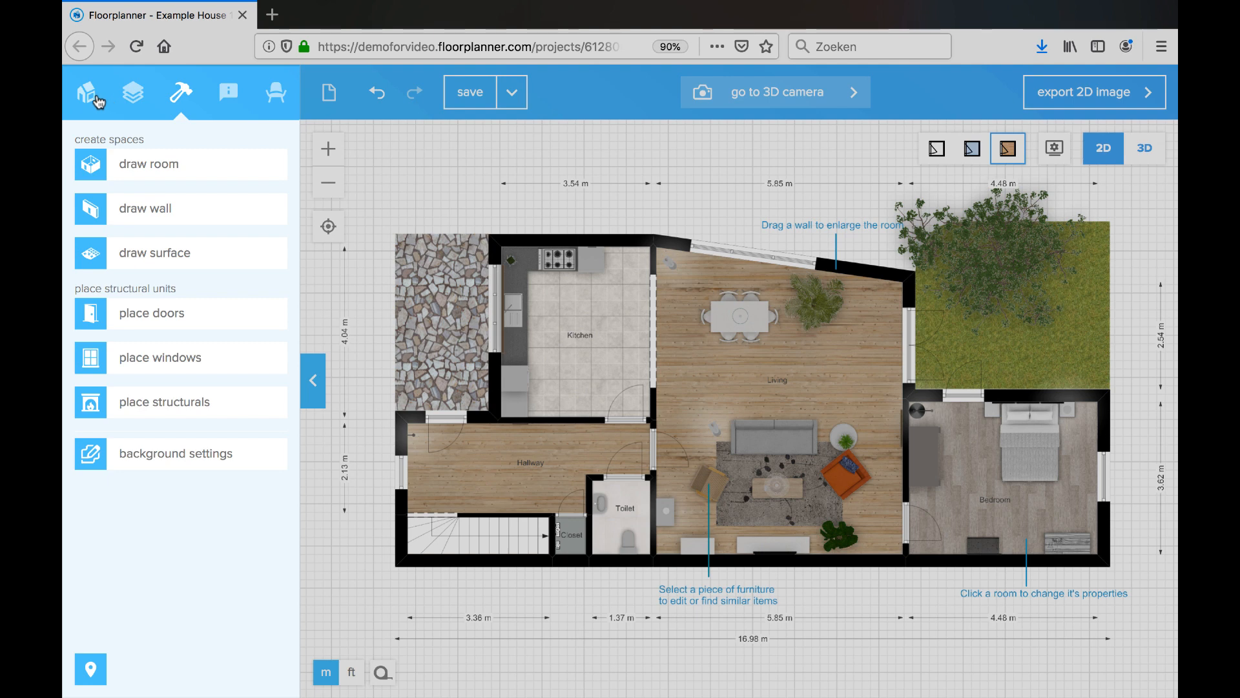
pyautogui.moveTo(262, 93)
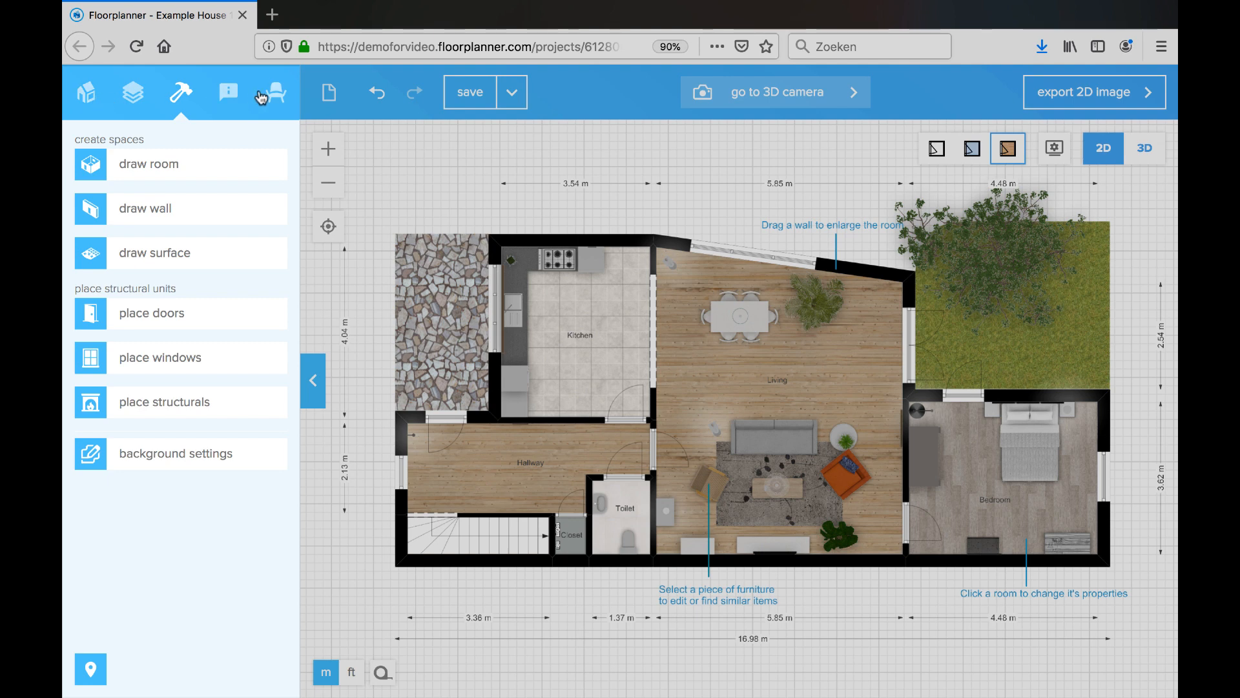
pyautogui.moveTo(253, 93)
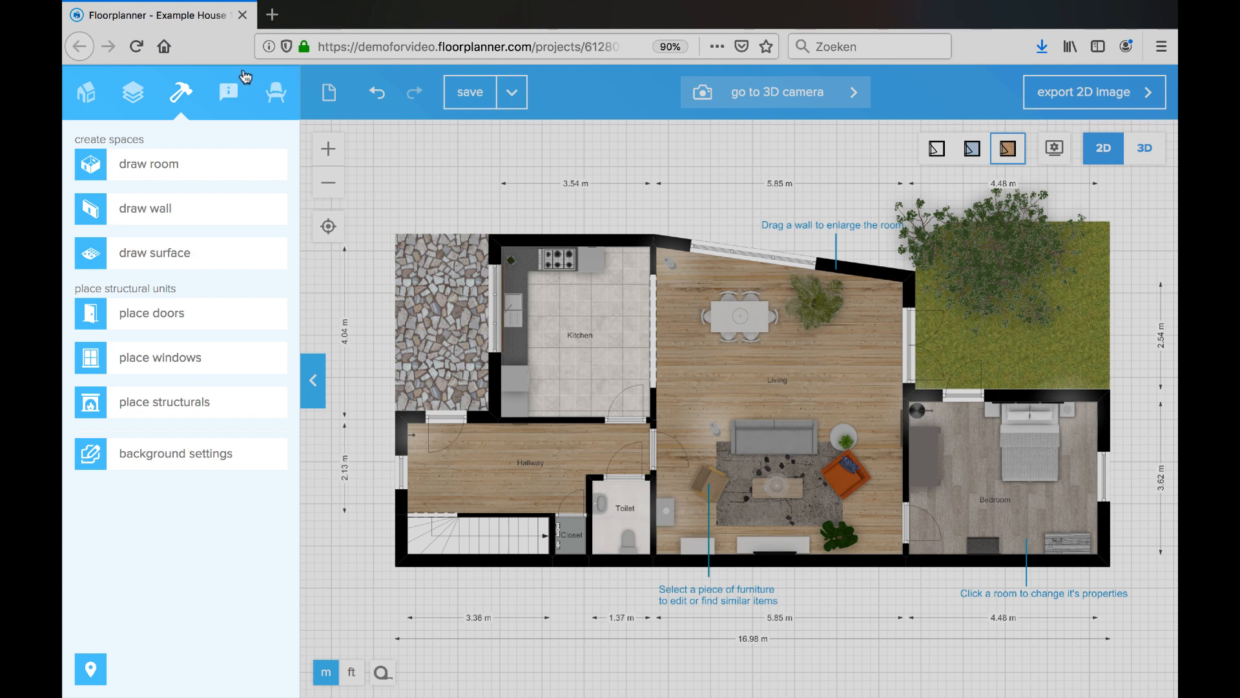
# - Bring up the project settings menu with publishing, collaboration, download and light options
pyautogui.click(86, 93)
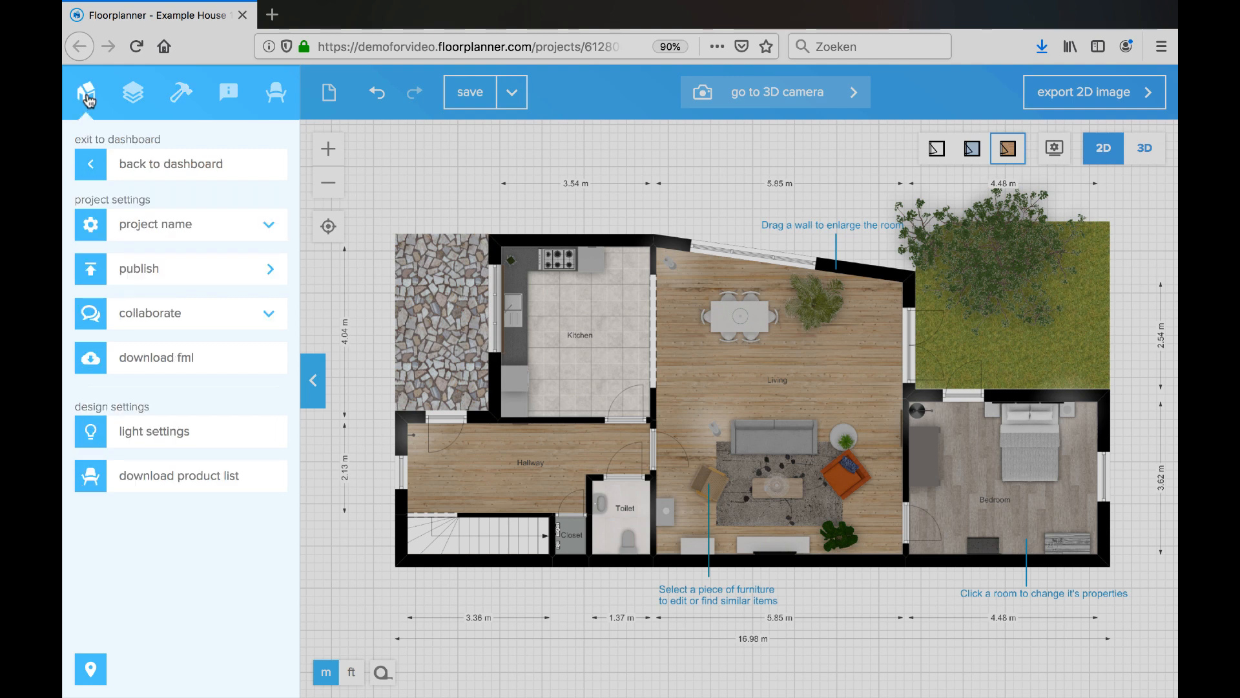
pyautogui.moveTo(210, 591)
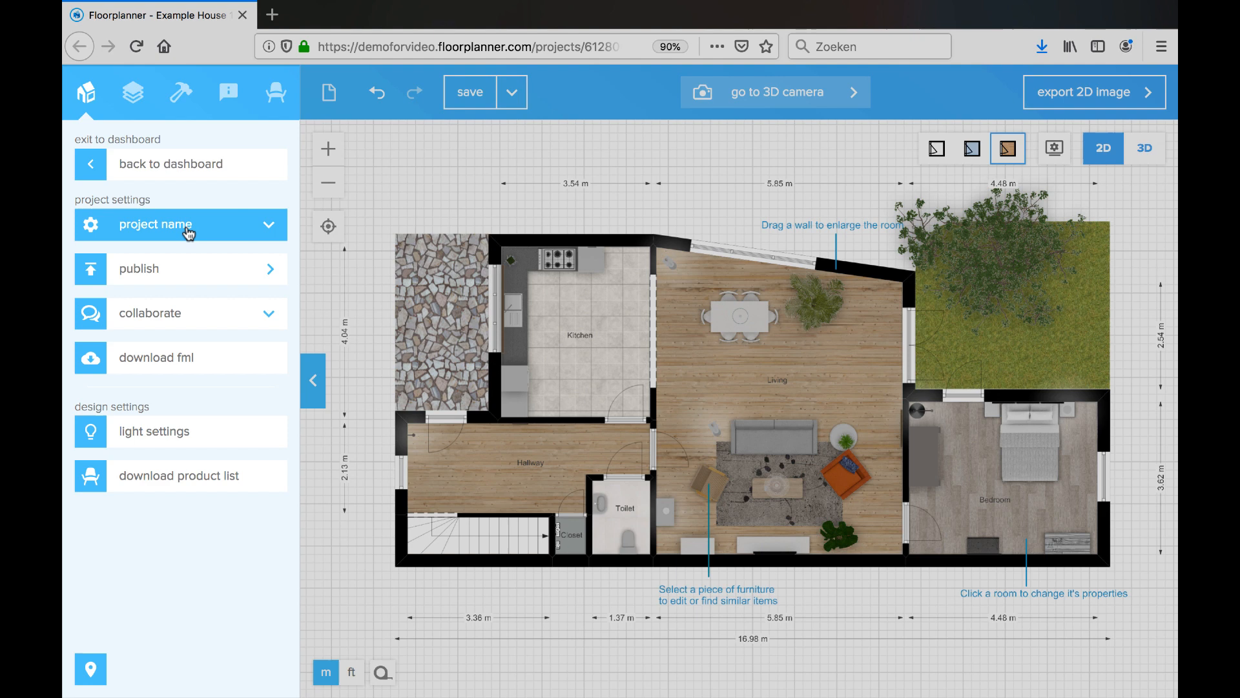
pyautogui.moveTo(177, 269)
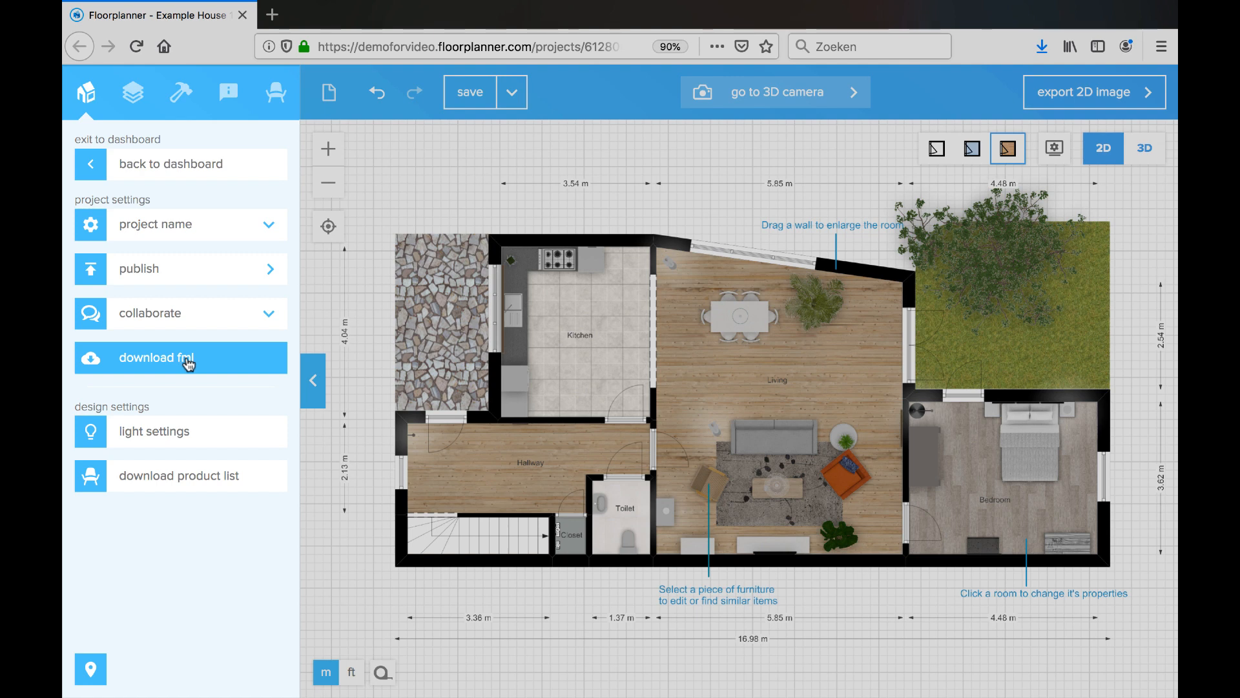
pyautogui.moveTo(179, 431)
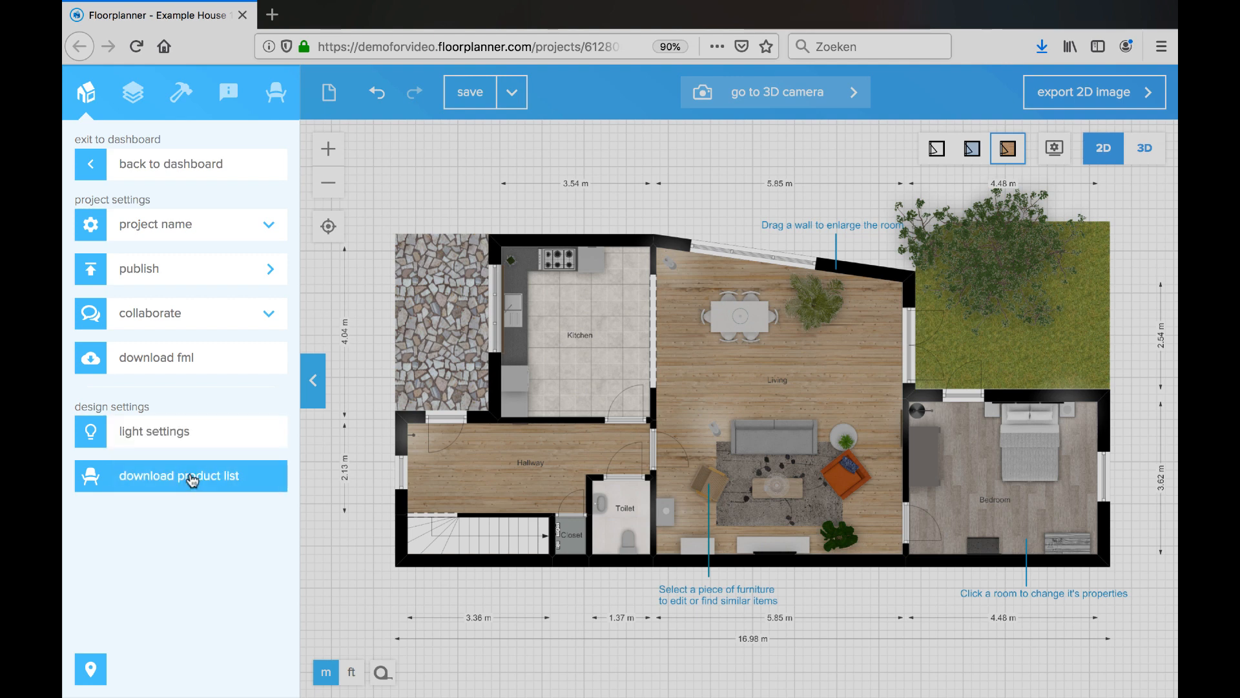
pyautogui.click(132, 93)
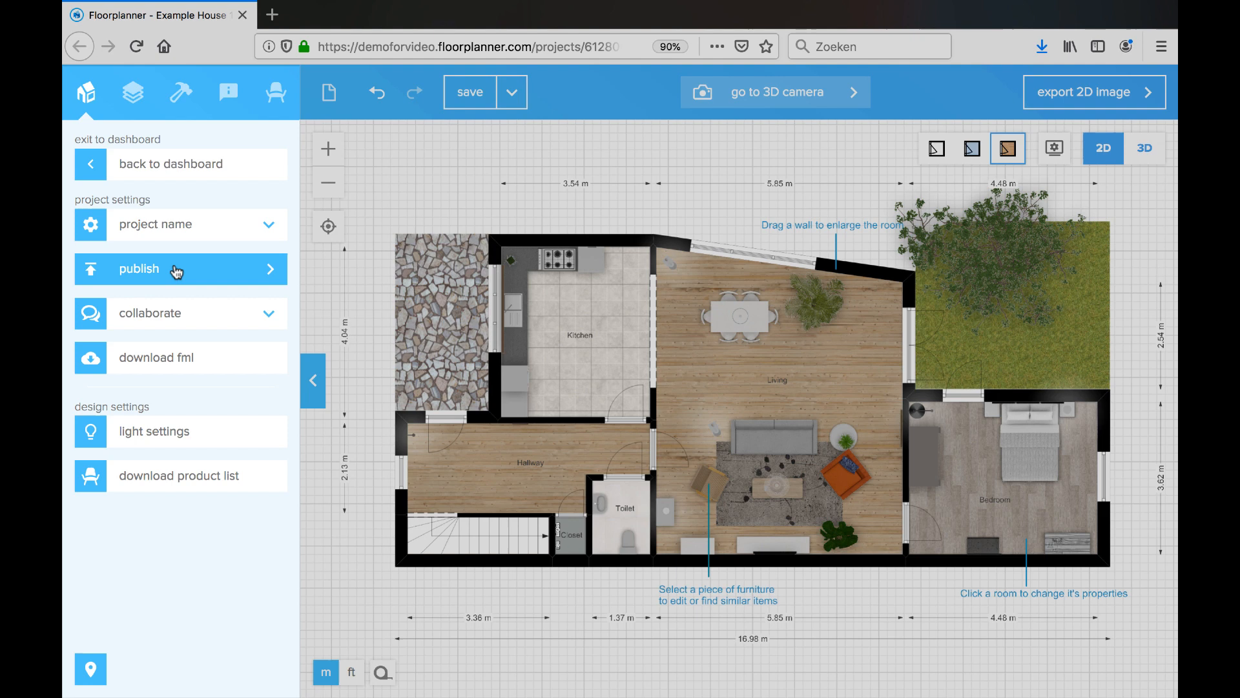
pyautogui.moveTo(180, 358)
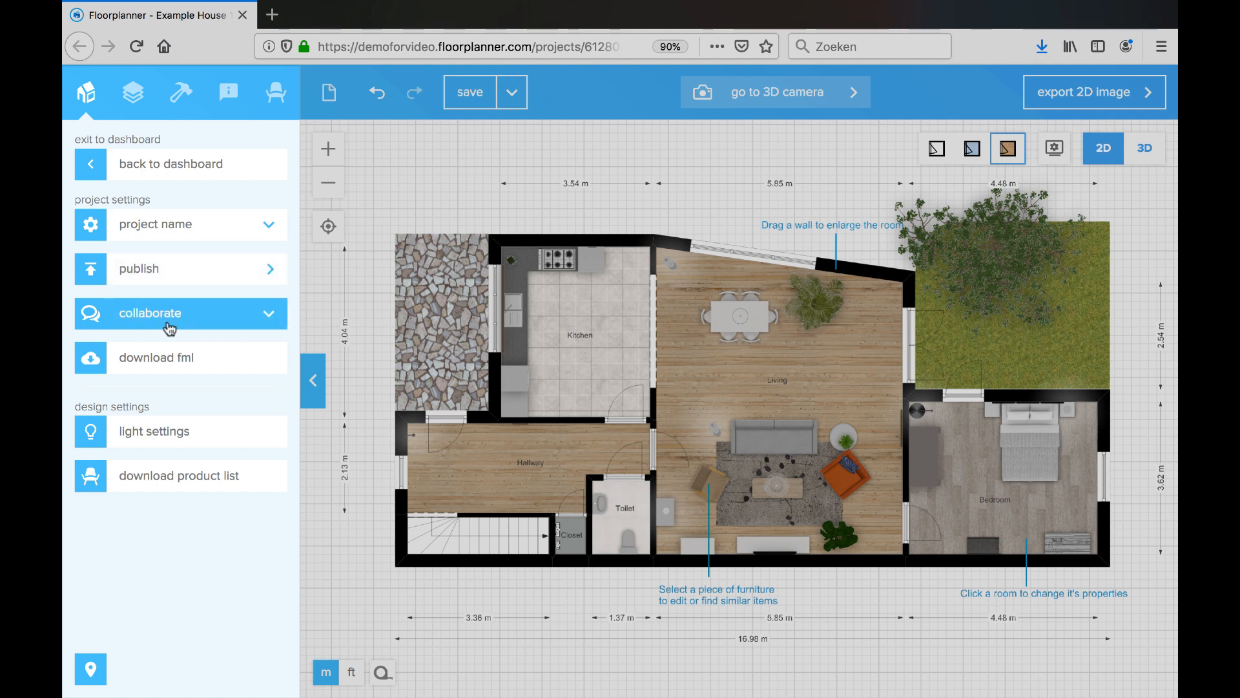
pyautogui.moveTo(172, 362)
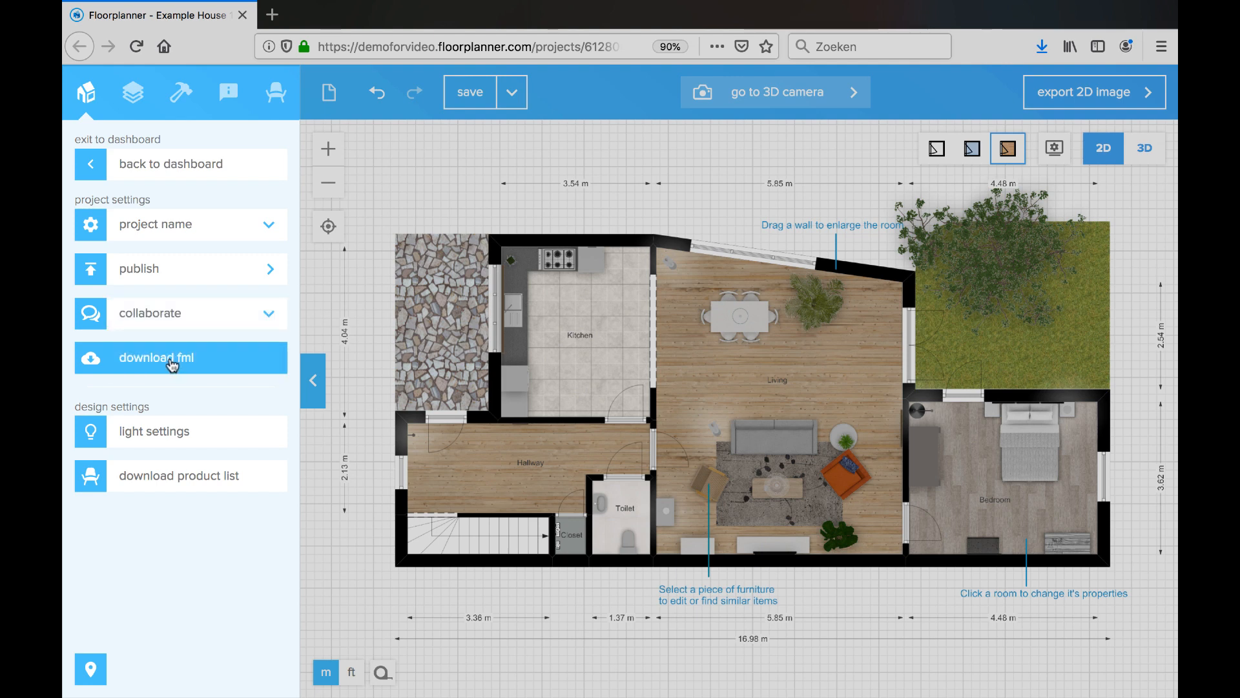
pyautogui.moveTo(85, 93)
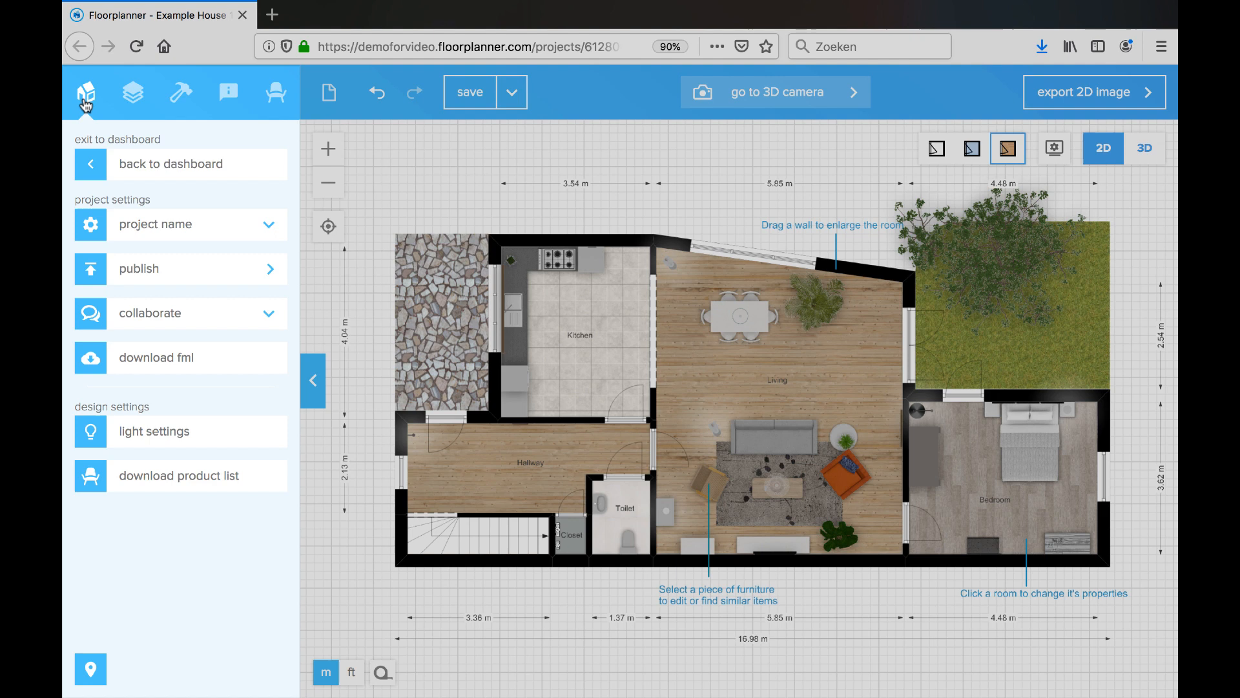
# - Show the construction menu with room, wall, surface, door and window drawing tools
pyautogui.click(179, 93)
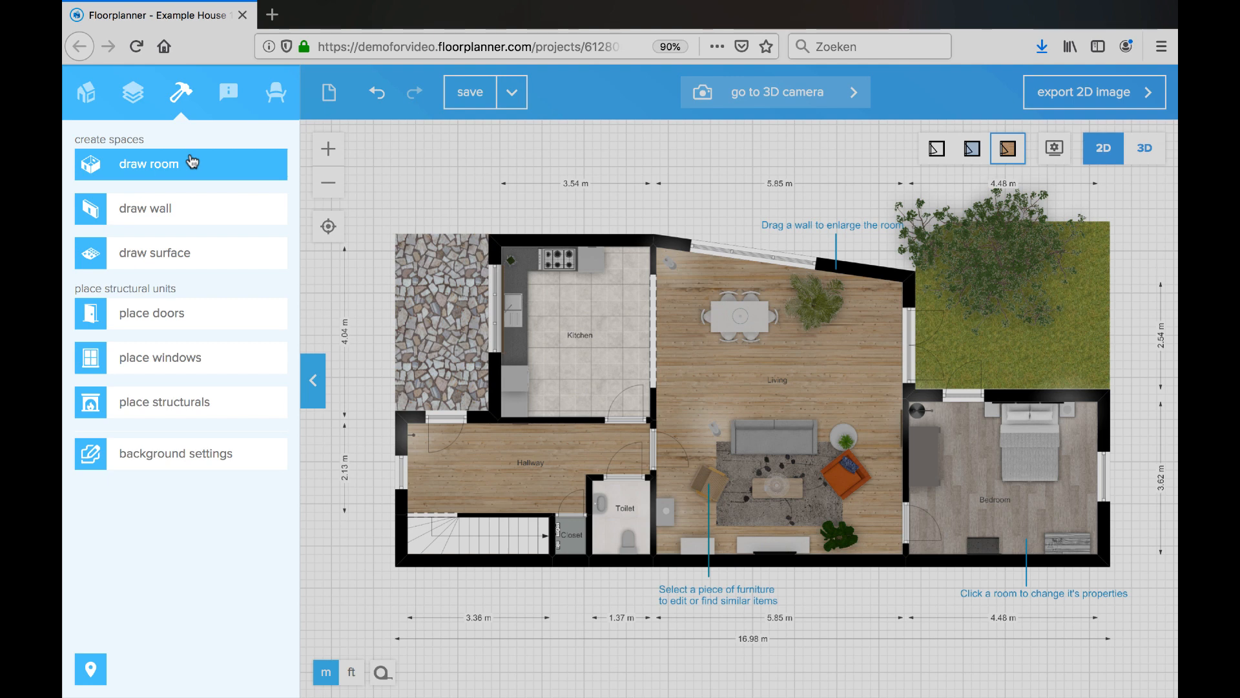
pyautogui.moveTo(185, 175)
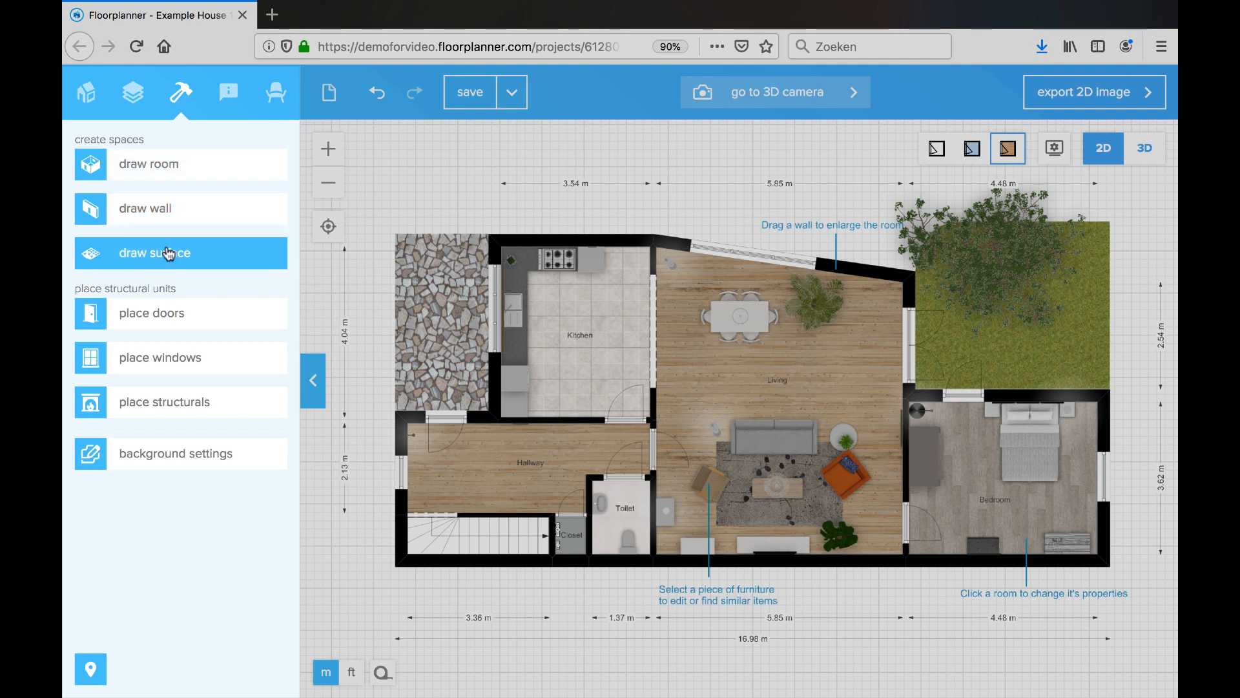
pyautogui.moveTo(175, 291)
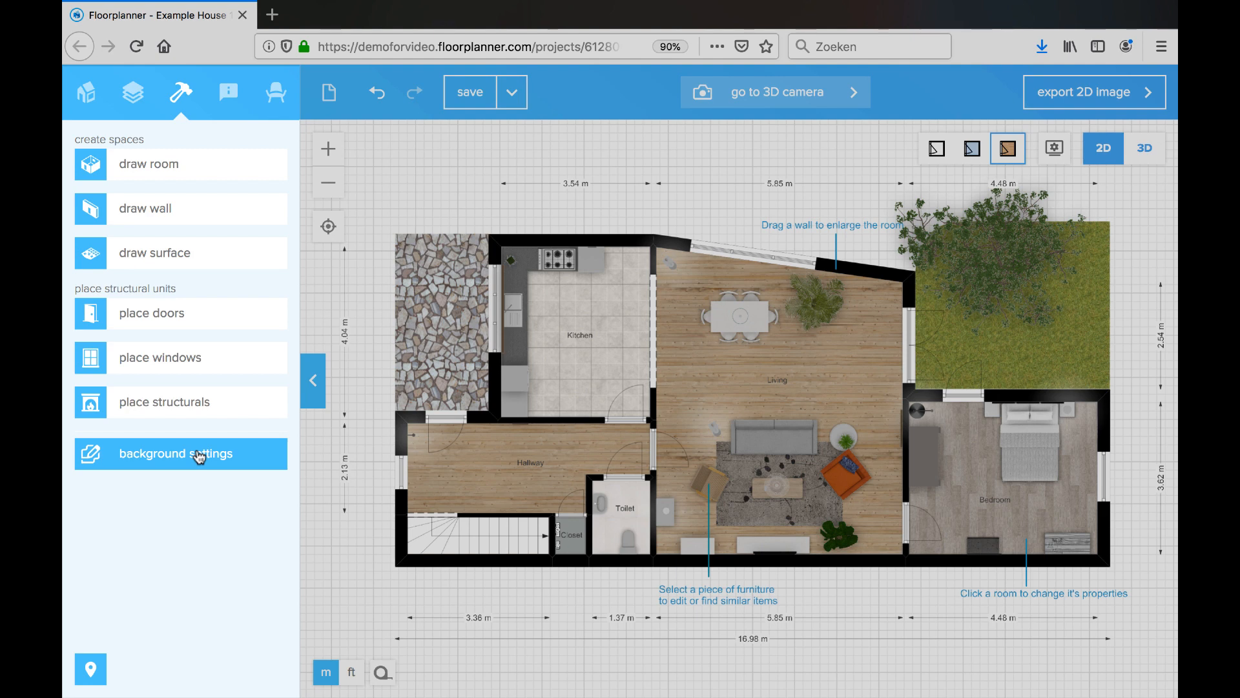
# - Show the labels and lines menu with room names, symbols, lines and dimensions
pyautogui.click(227, 93)
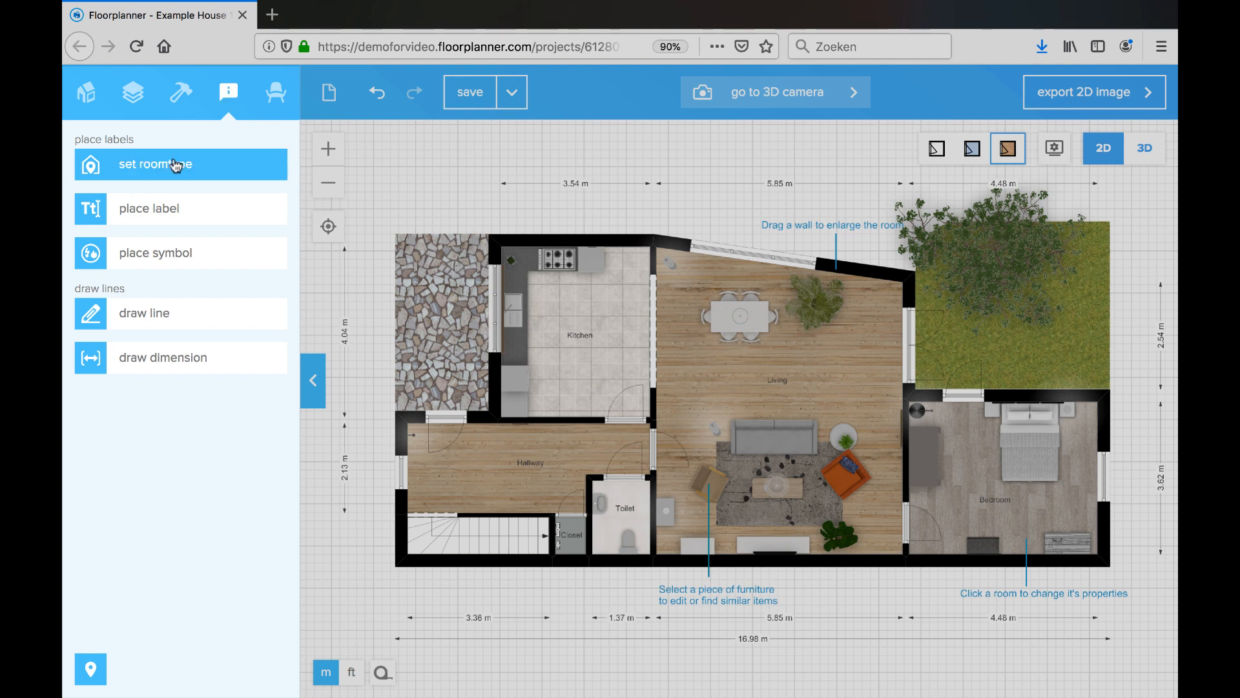
pyautogui.moveTo(218, 166)
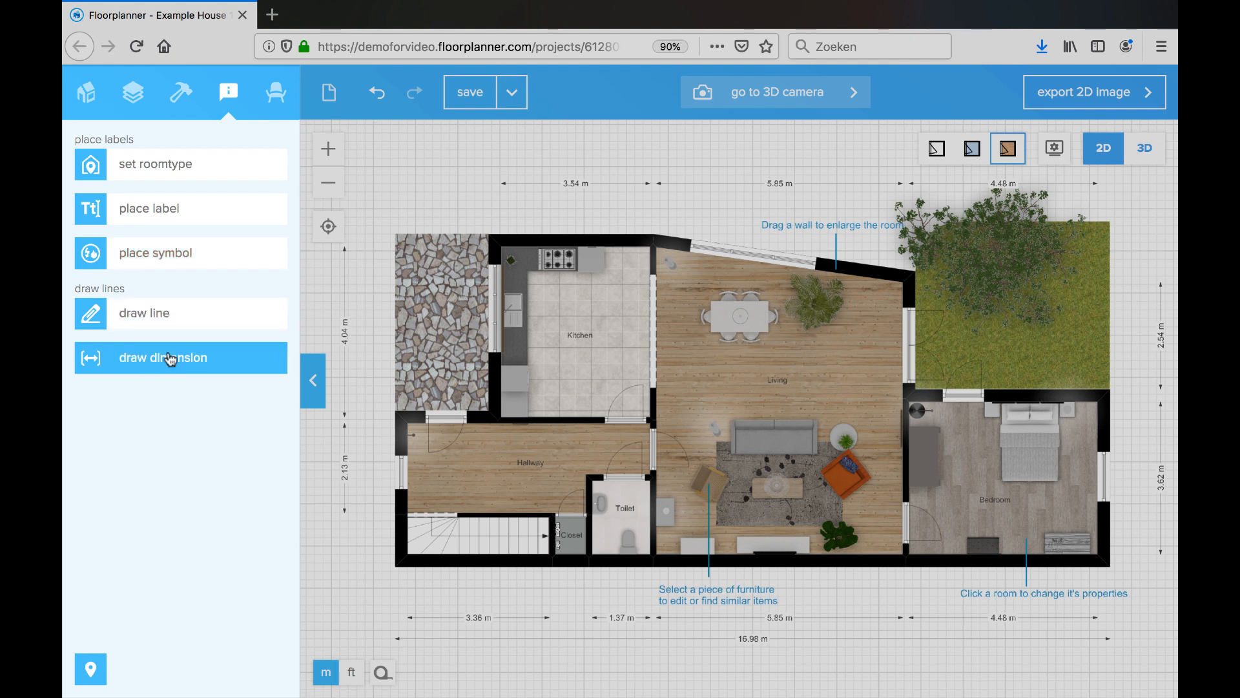
pyautogui.moveTo(163, 350)
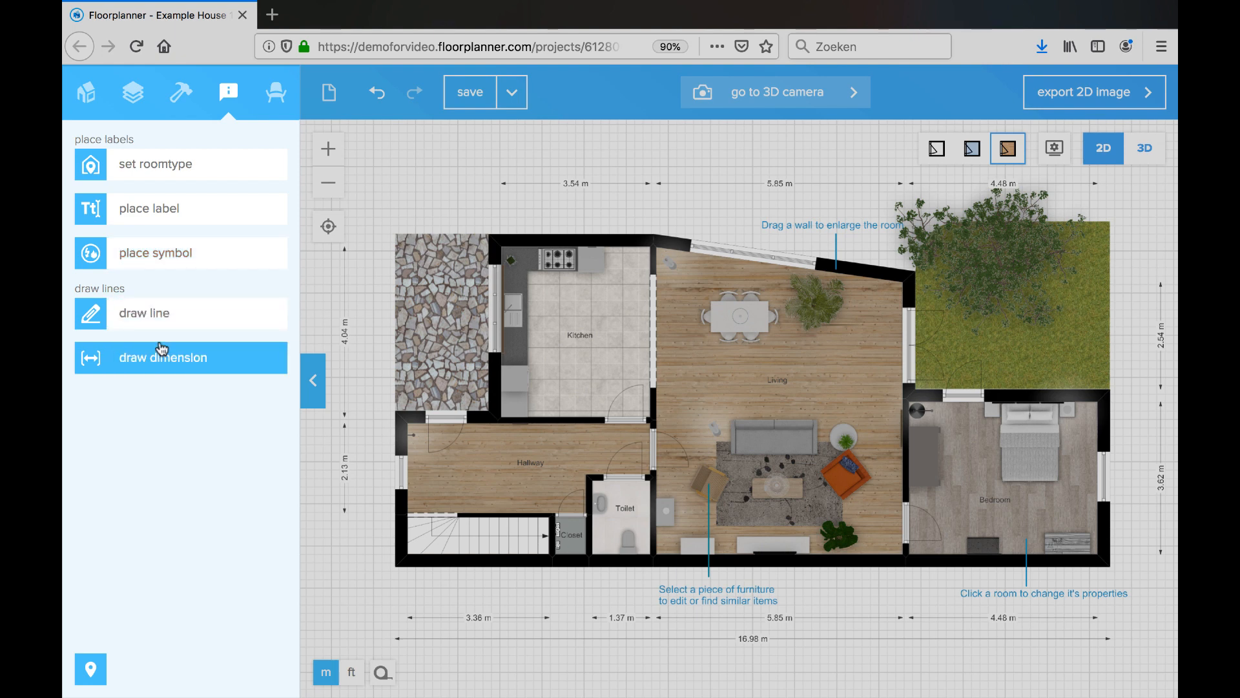
# - Browse the paint colour palette in the furnishing library, viewing the yellow shades
pyautogui.click(277, 93)
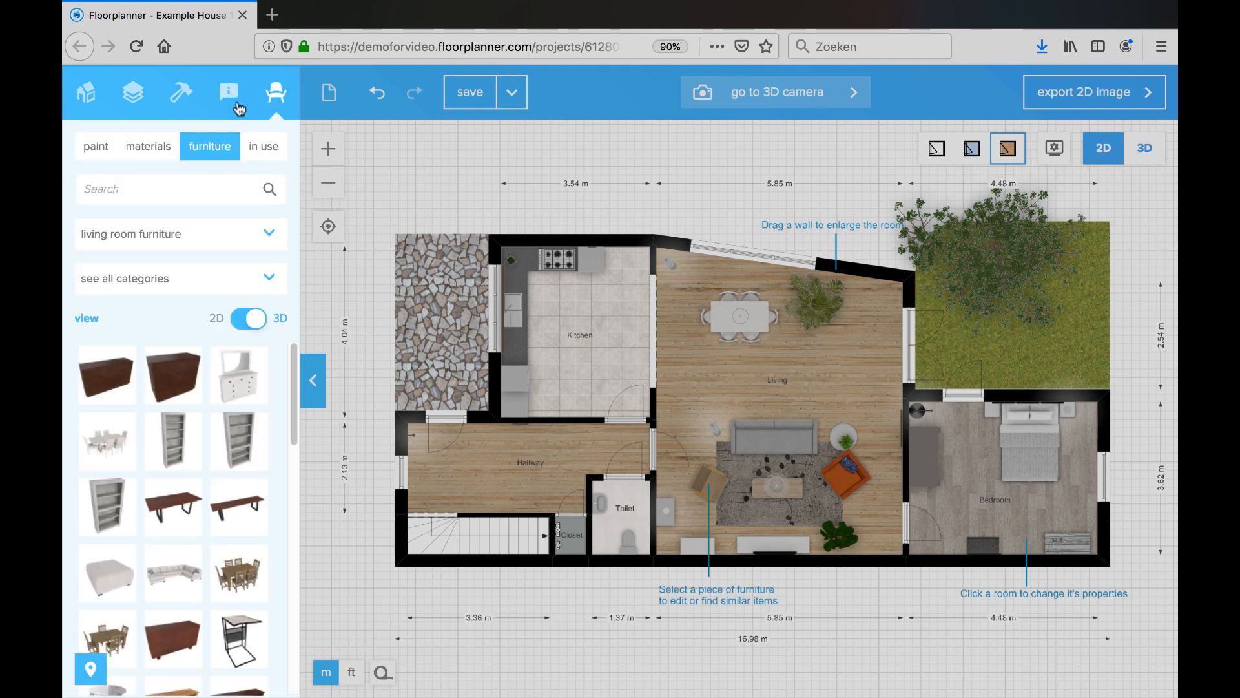
pyautogui.moveTo(148, 146)
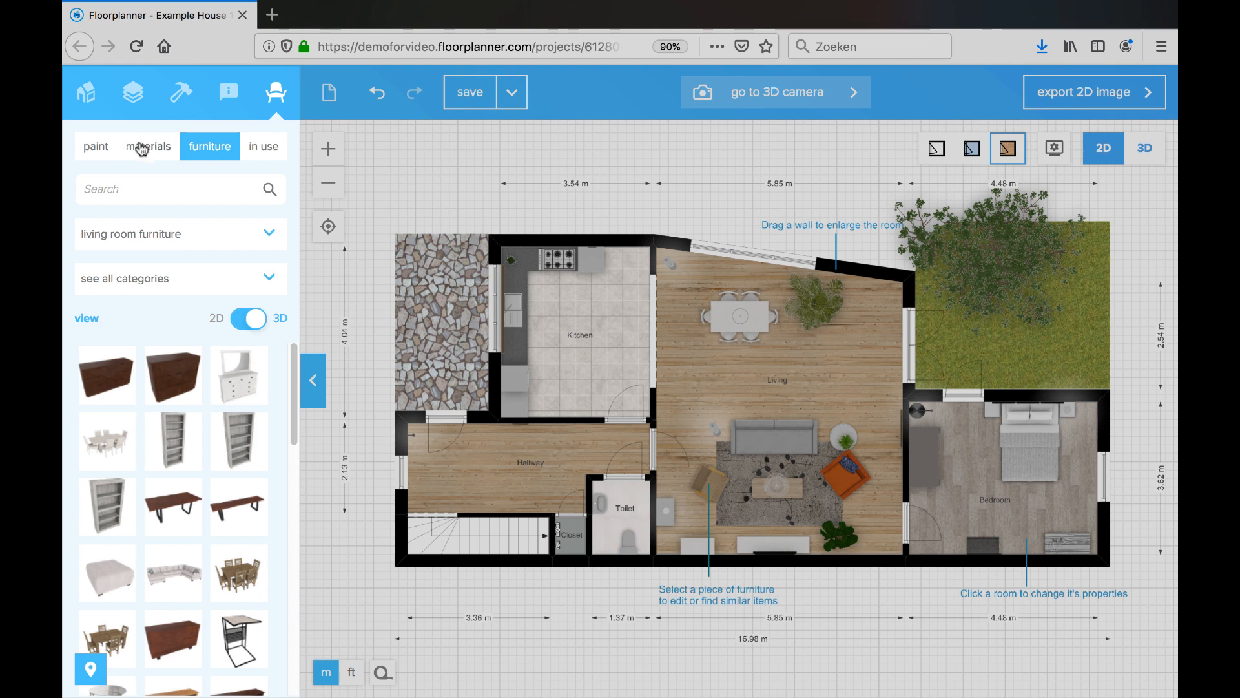
pyautogui.click(94, 146)
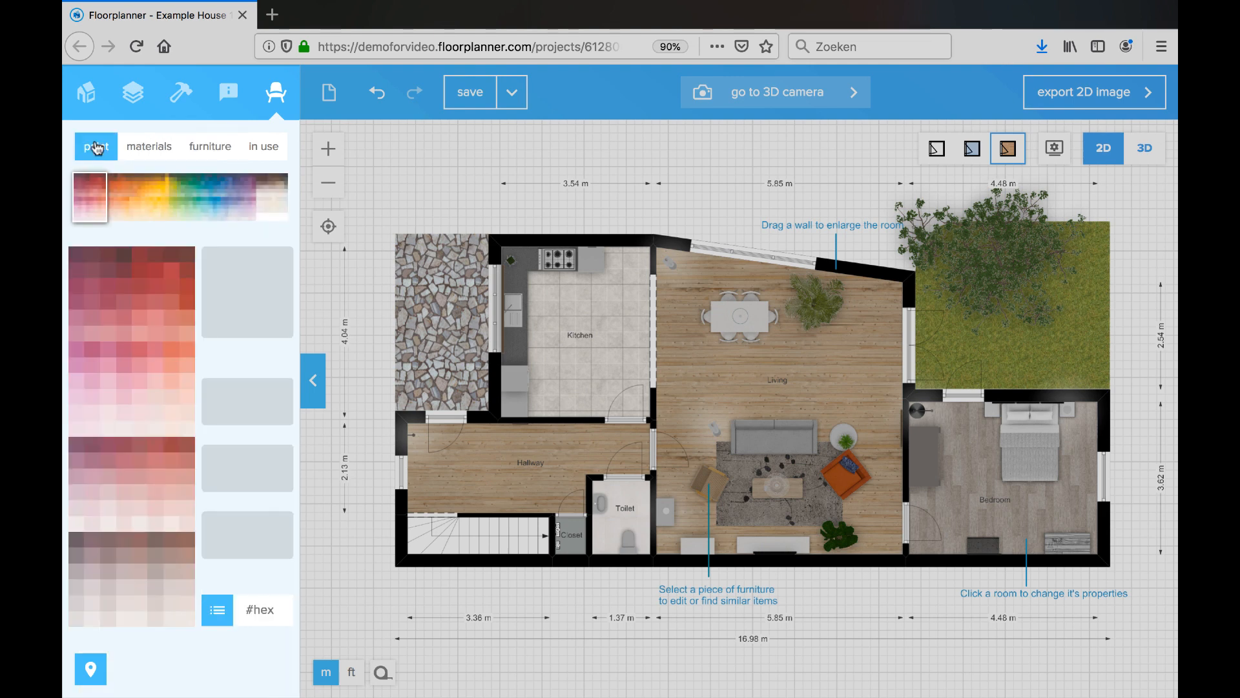
pyautogui.click(164, 196)
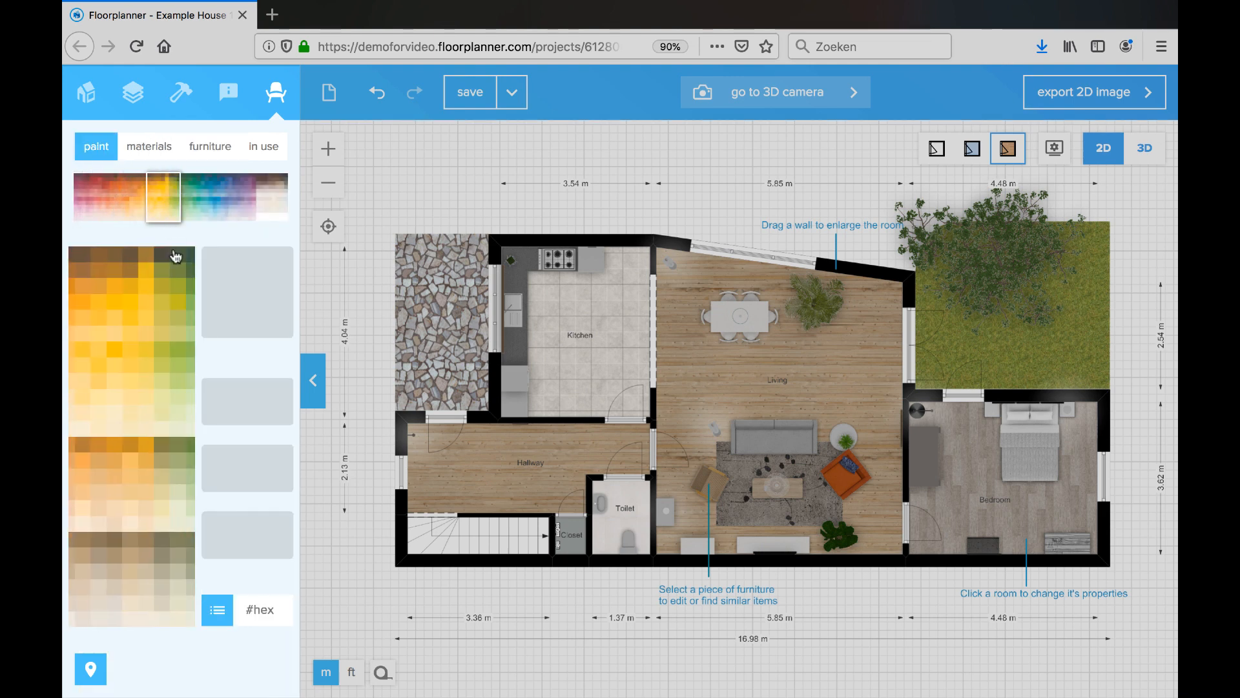
# - Browse surface material groups, then return to the furniture catalogue and expand its category list
pyautogui.click(148, 146)
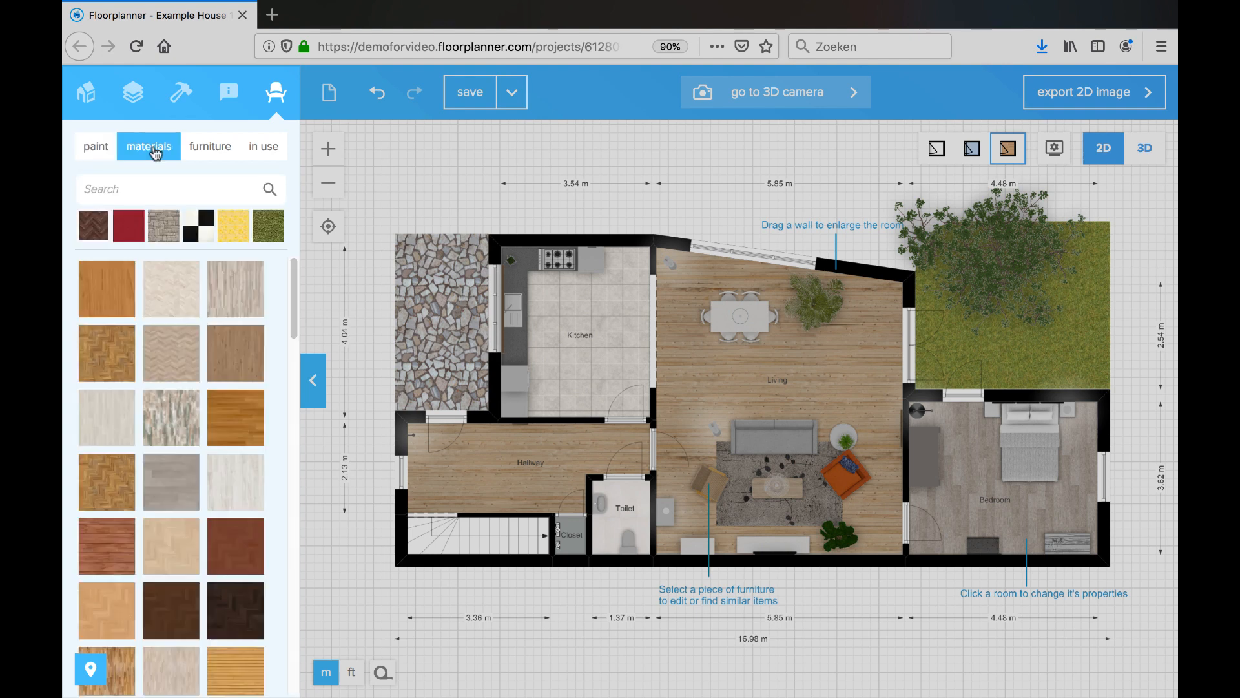
pyautogui.moveTo(93, 230)
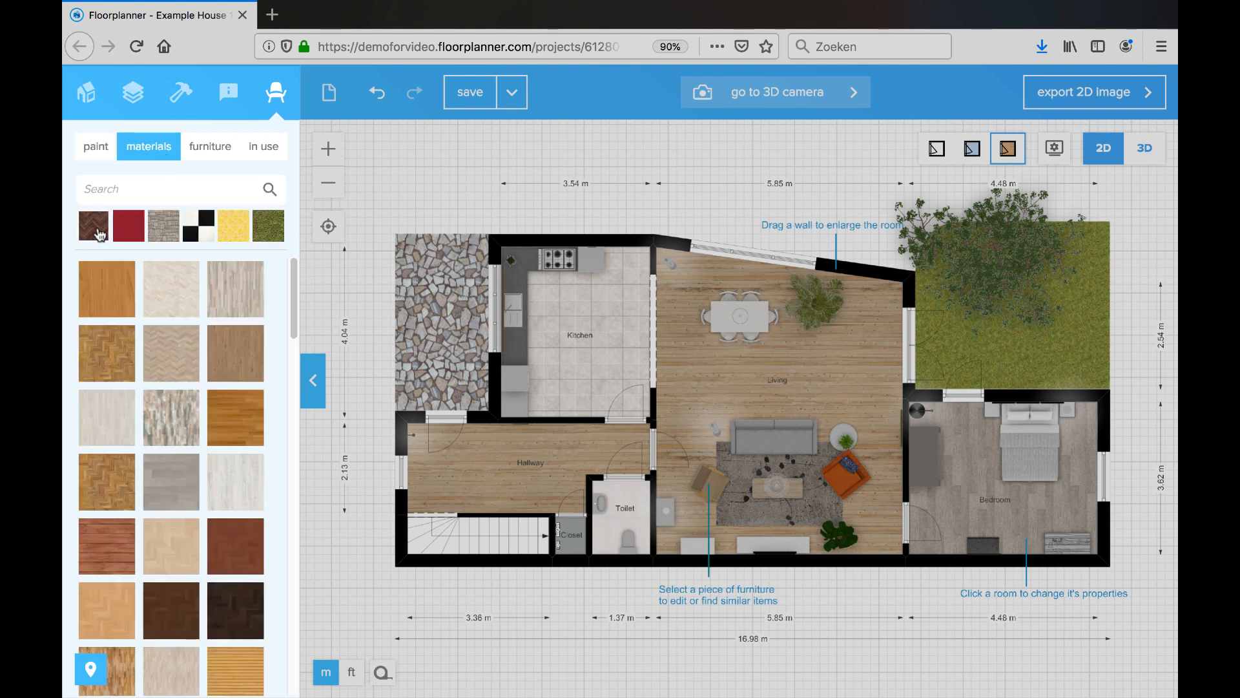
pyautogui.click(128, 226)
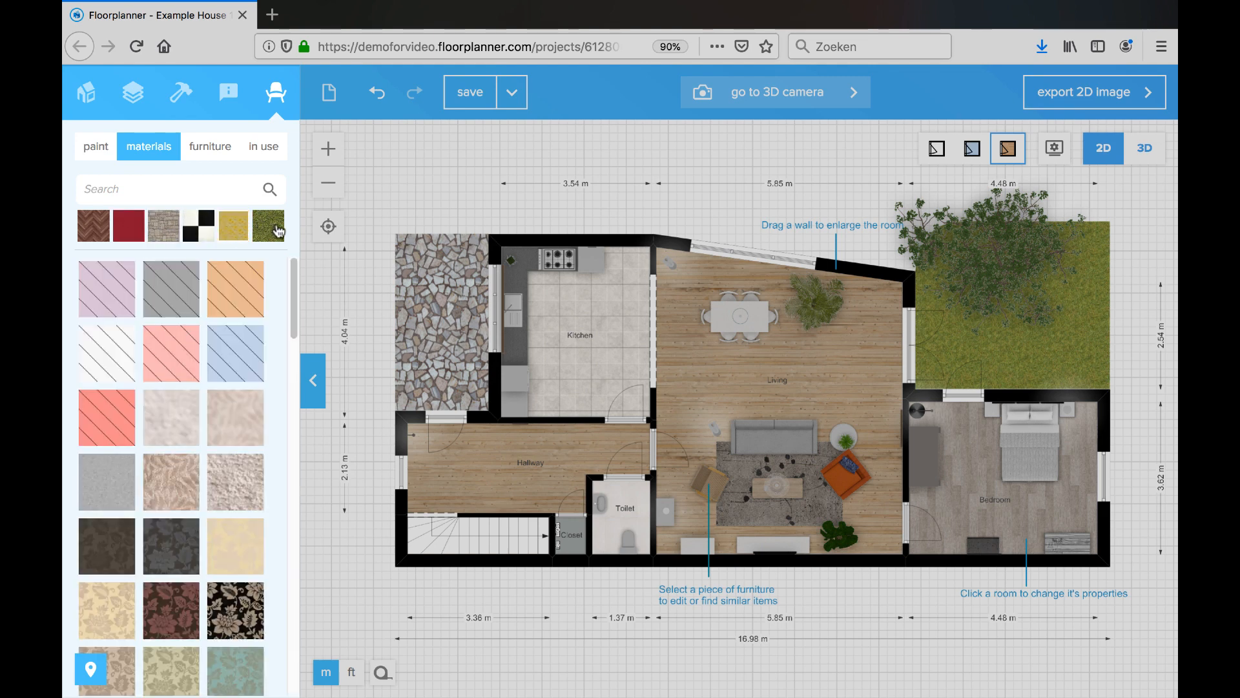
pyautogui.scroll(-3)
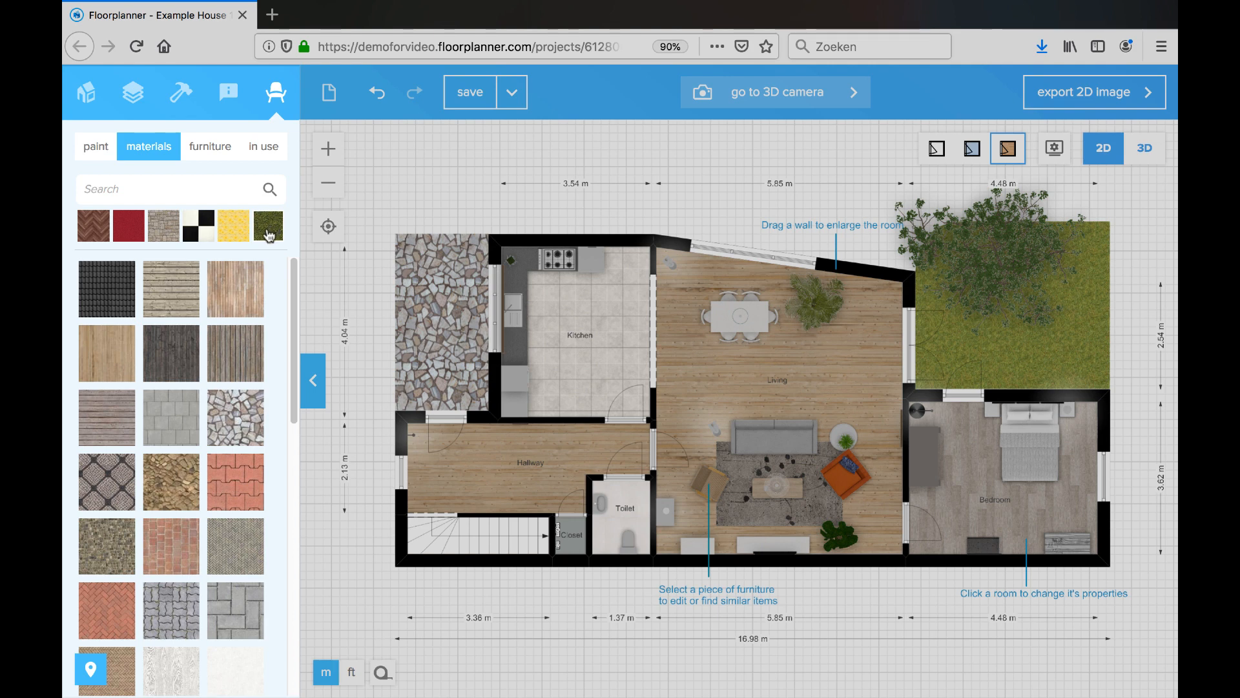
pyautogui.click(210, 146)
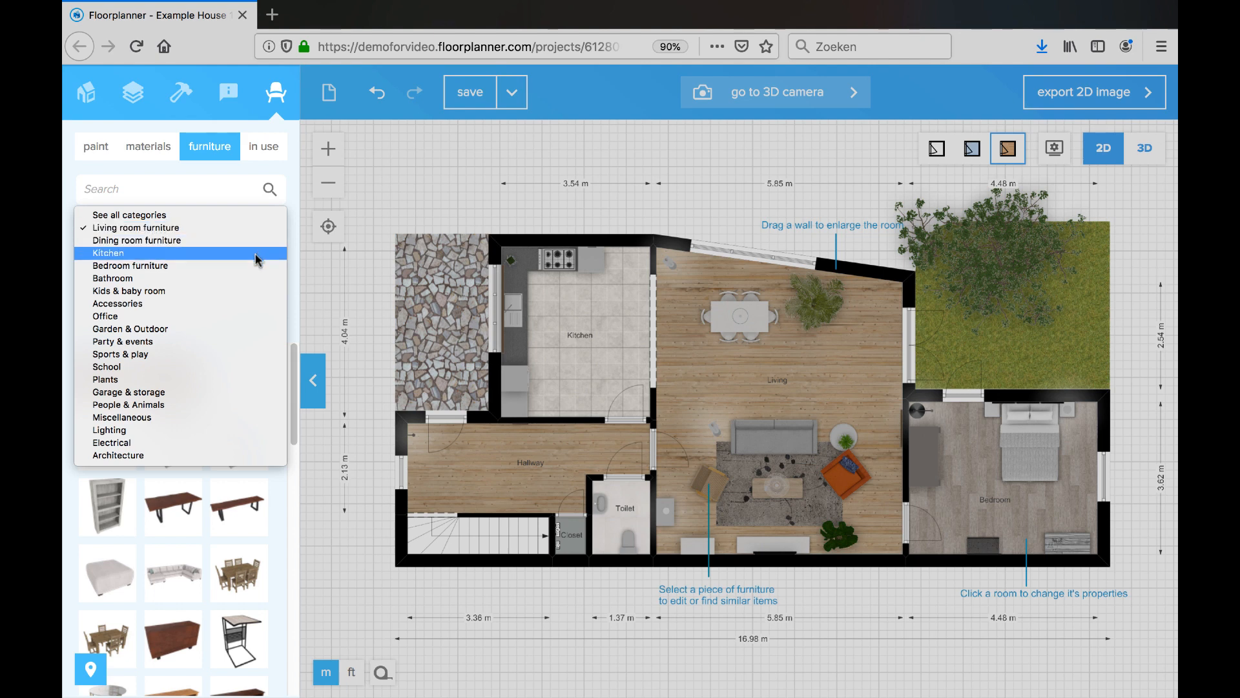
# - Show Bedroom furniture, then list the colours, materials and 45 items already in use
pyautogui.click(130, 265)
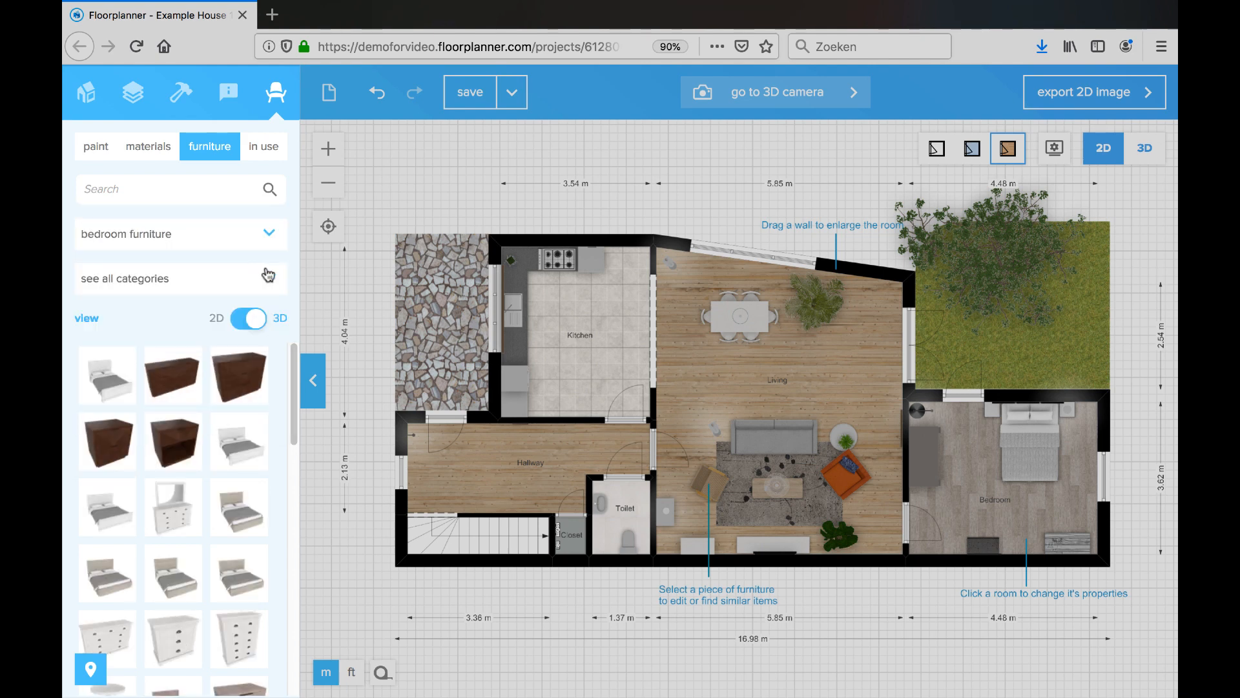
pyautogui.click(264, 146)
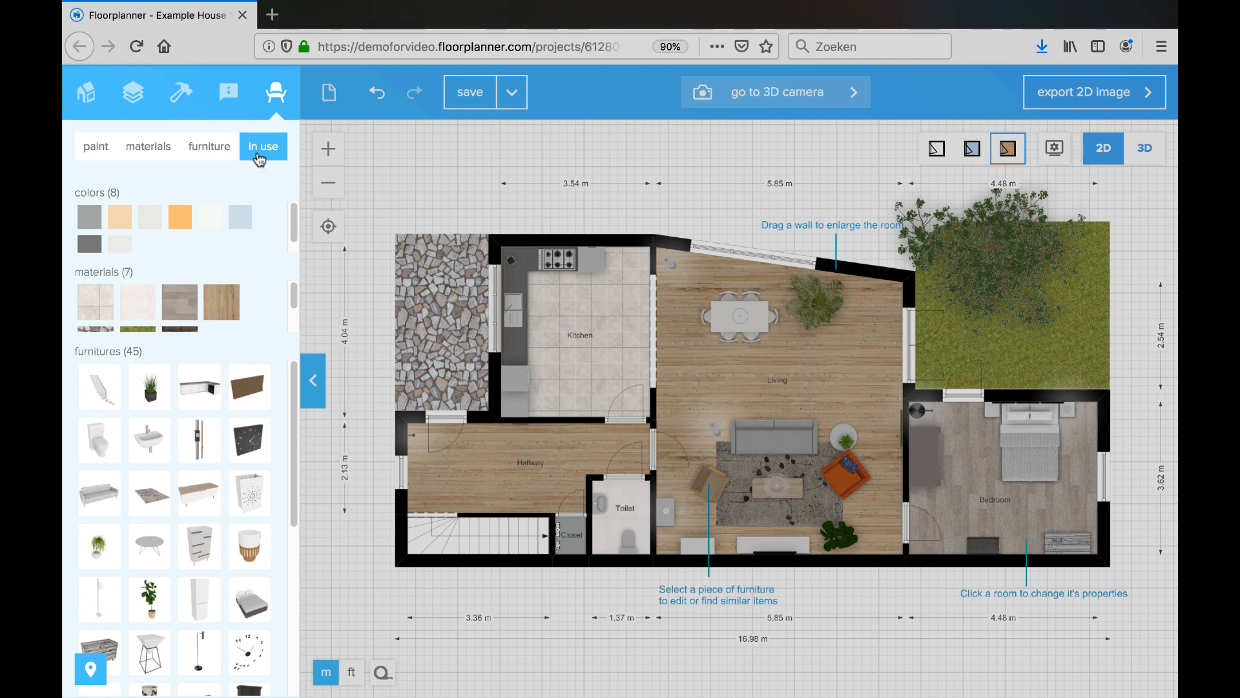
pyautogui.moveTo(199, 440)
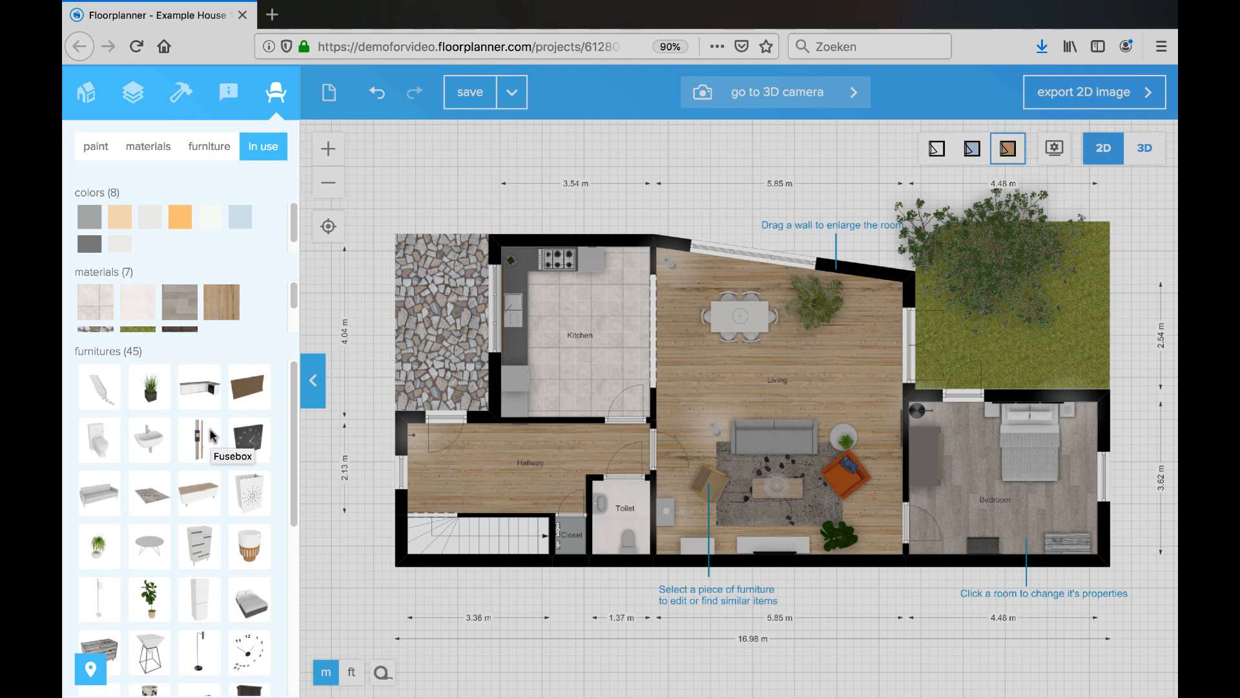
pyautogui.scroll(-3)
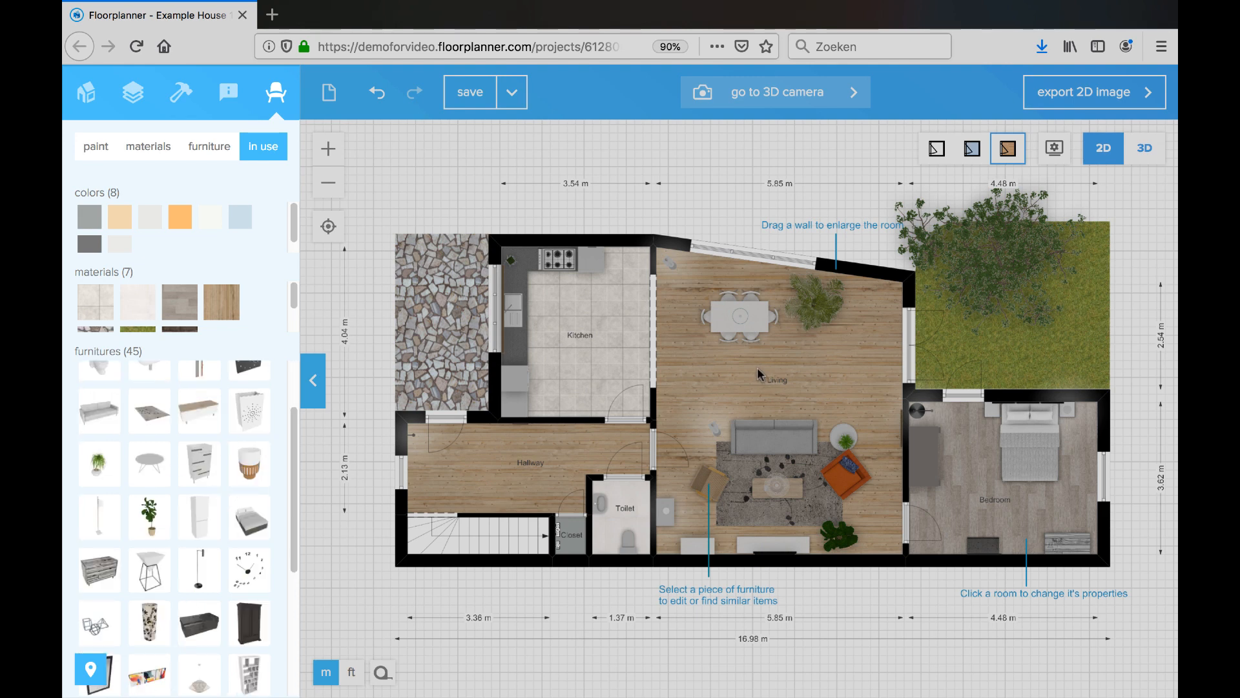
pyautogui.click(552, 241)
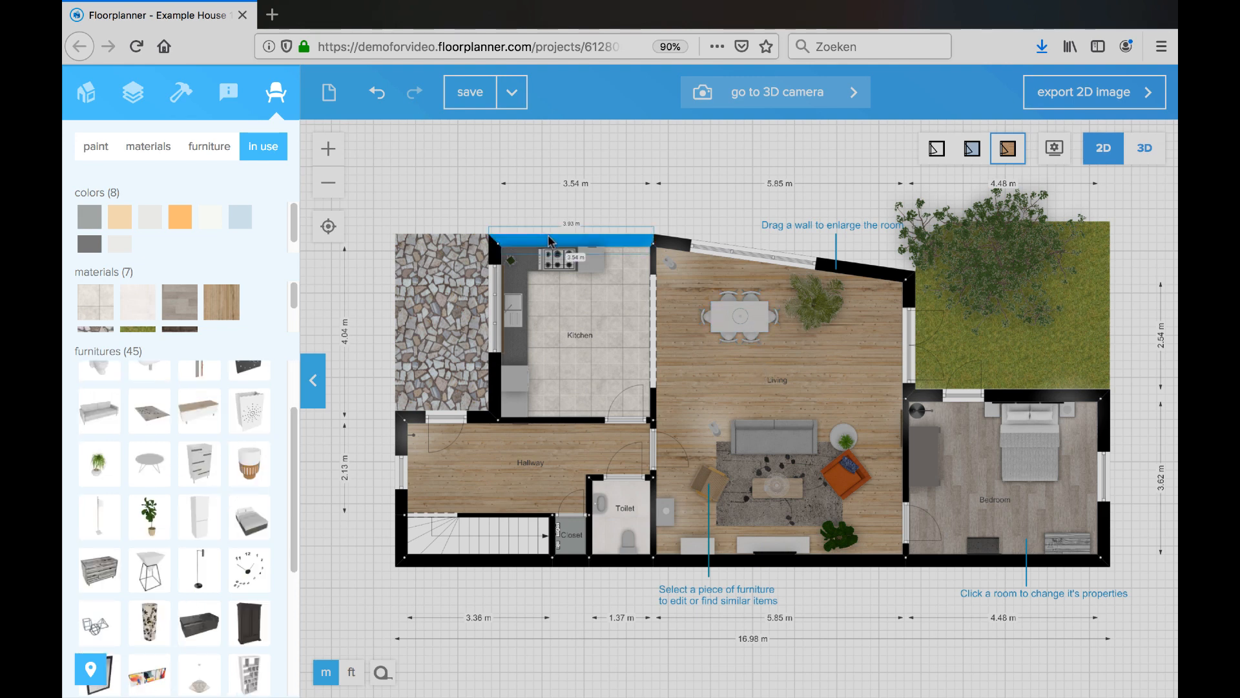
# - Select the kitchen's top wall: brickwork 04 and clouded pearl 4, 30 cm thick, 280 cm high
pyautogui.click(570, 239)
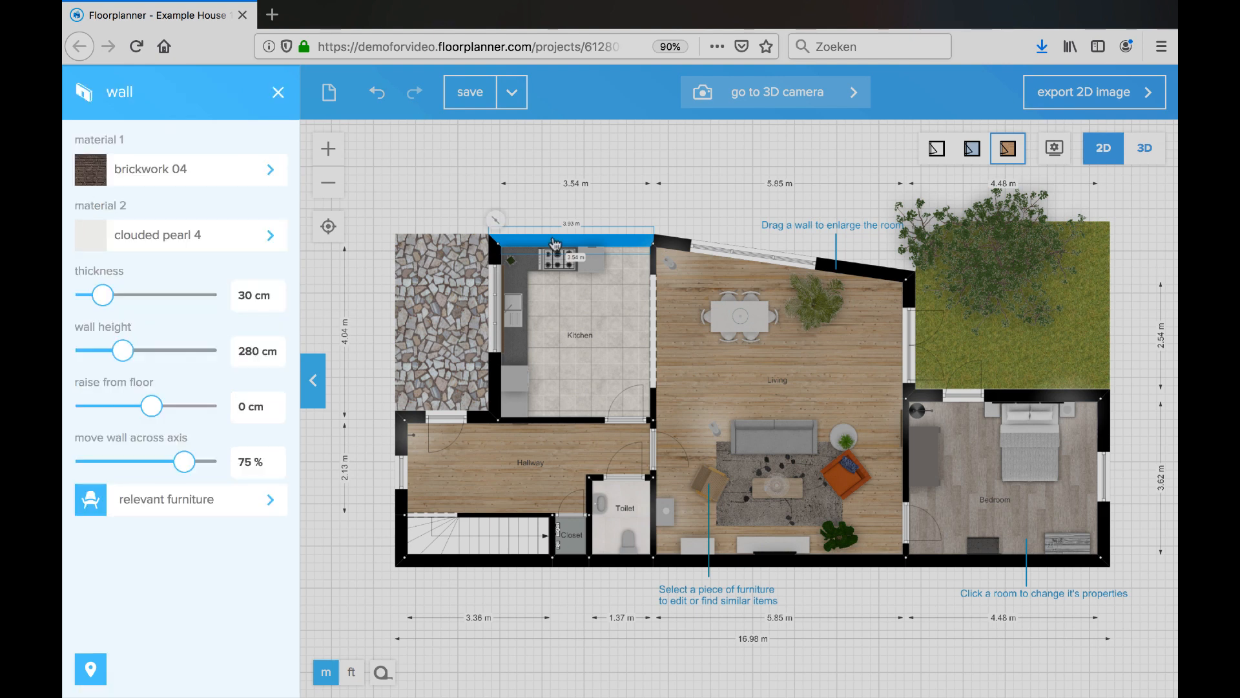
pyautogui.click(554, 242)
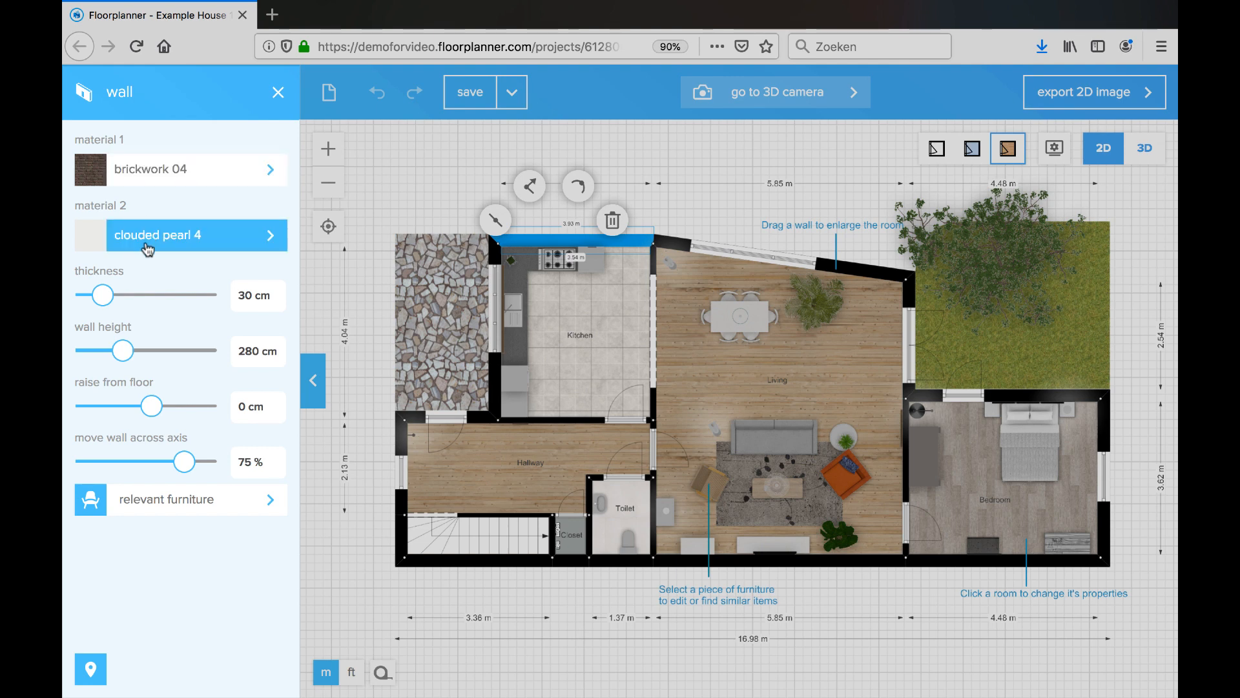
pyautogui.moveTo(134, 279)
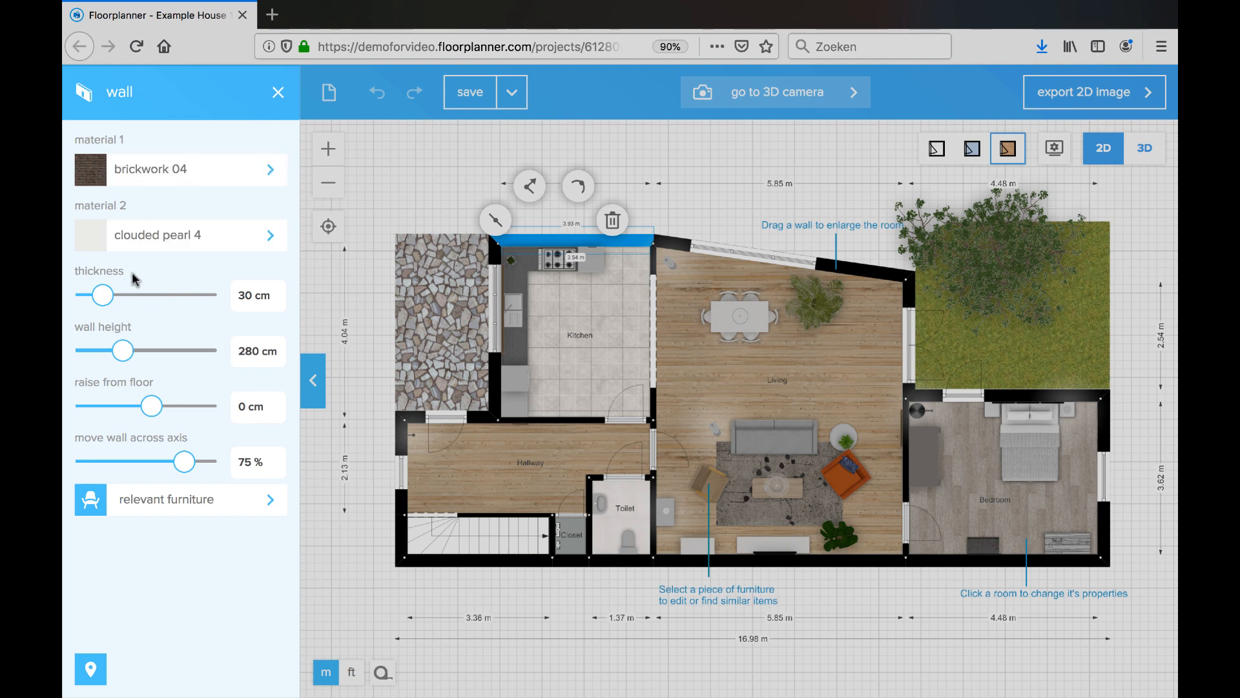